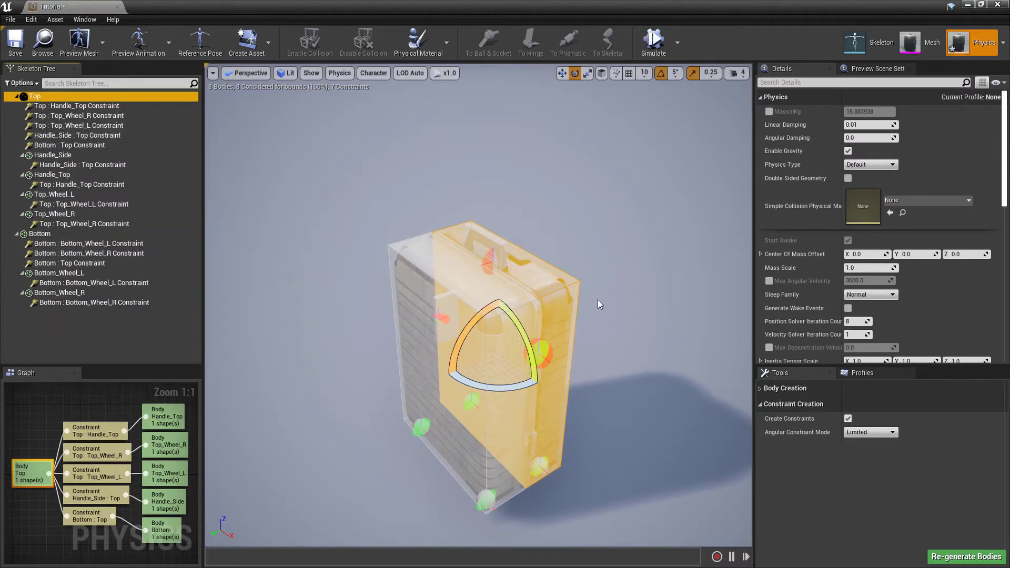
Select the Bottom : Top constraint and scroll Details down to its Angular Limits.
click(70, 145)
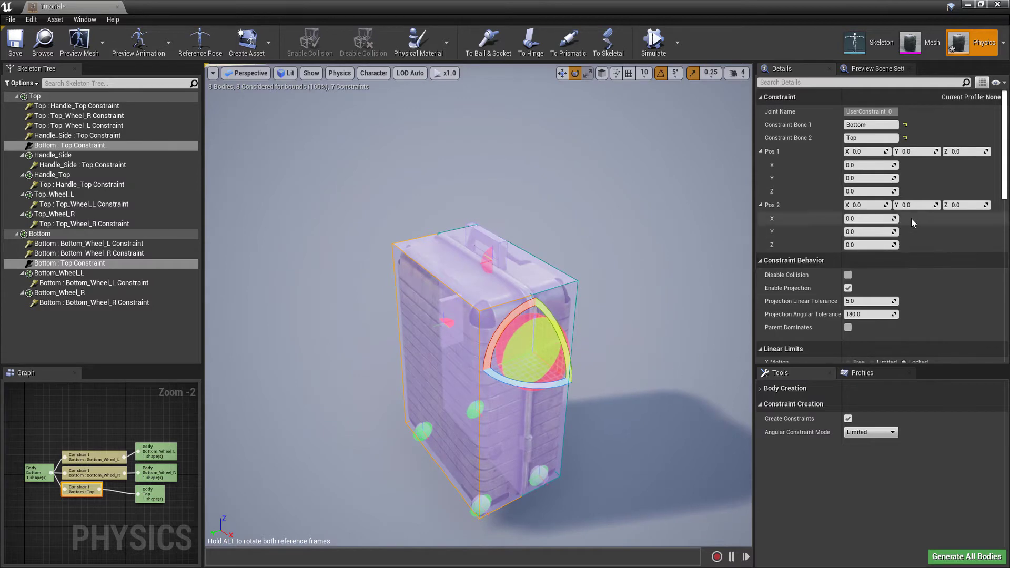
scroll(down, 3)
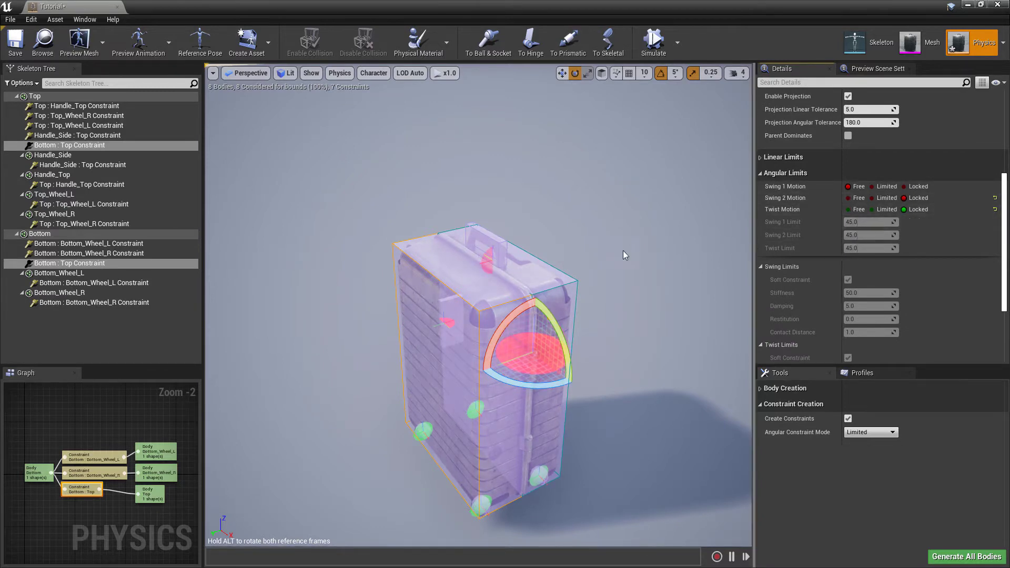
Toggle Simulate repeatedly to test the lid with swing 1 limited to 45 degrees.
click(653, 42)
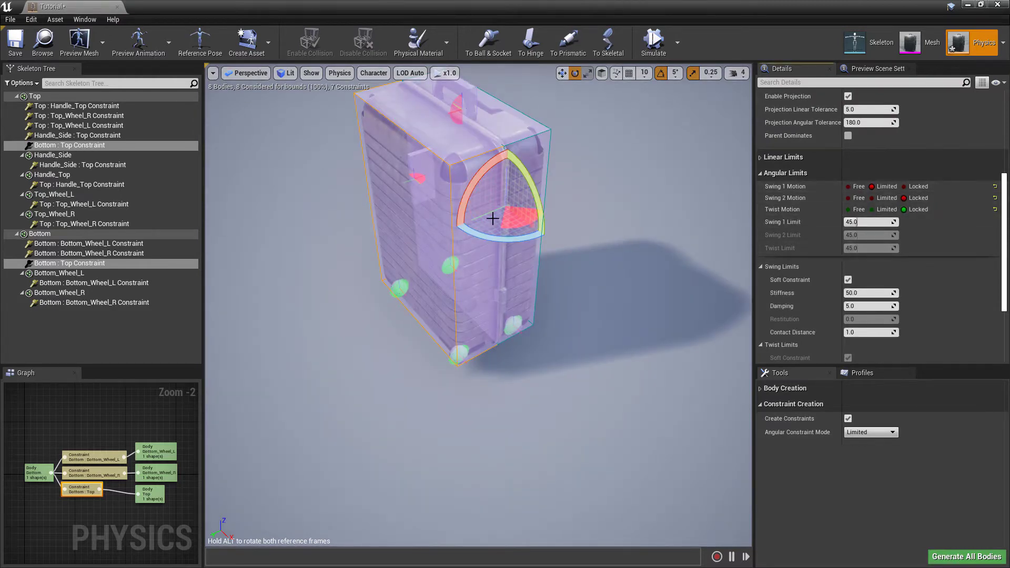
click(653, 42)
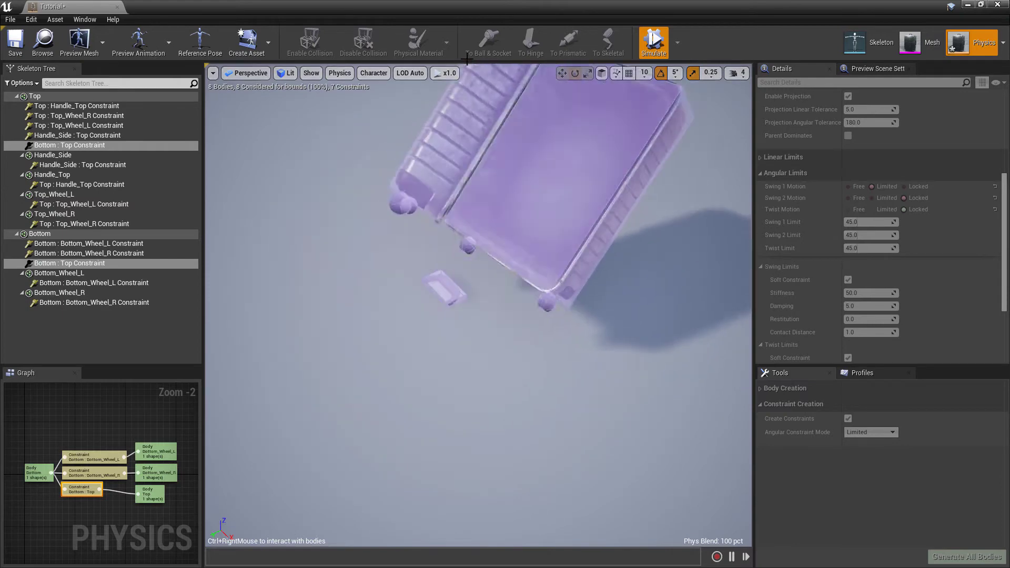
click(652, 43)
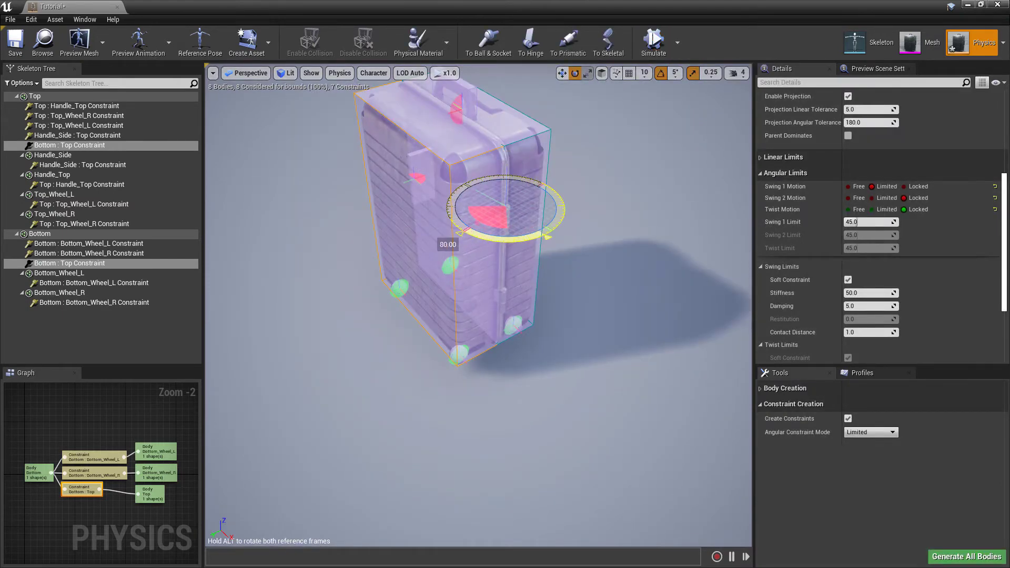
click(652, 42)
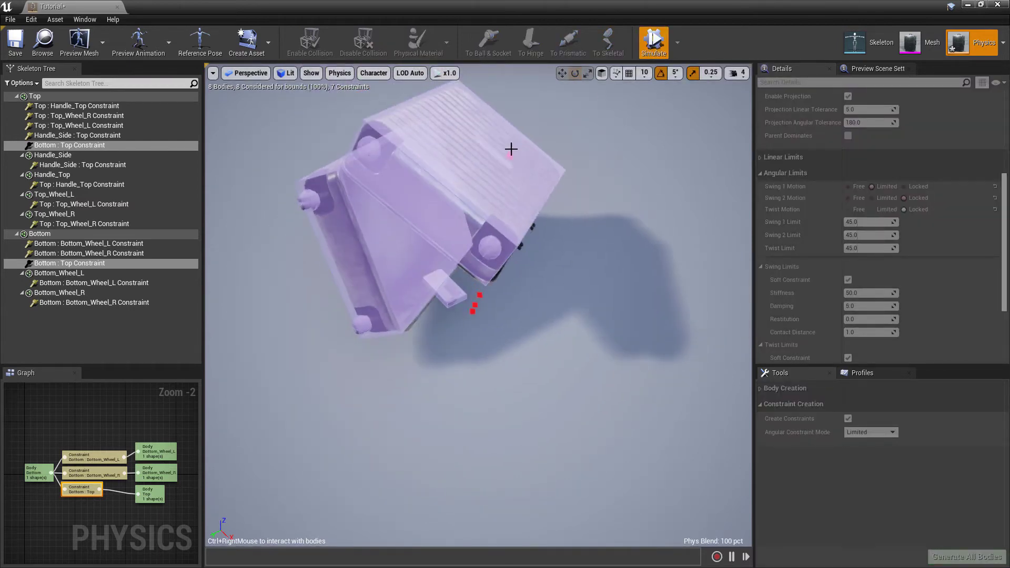
click(653, 43)
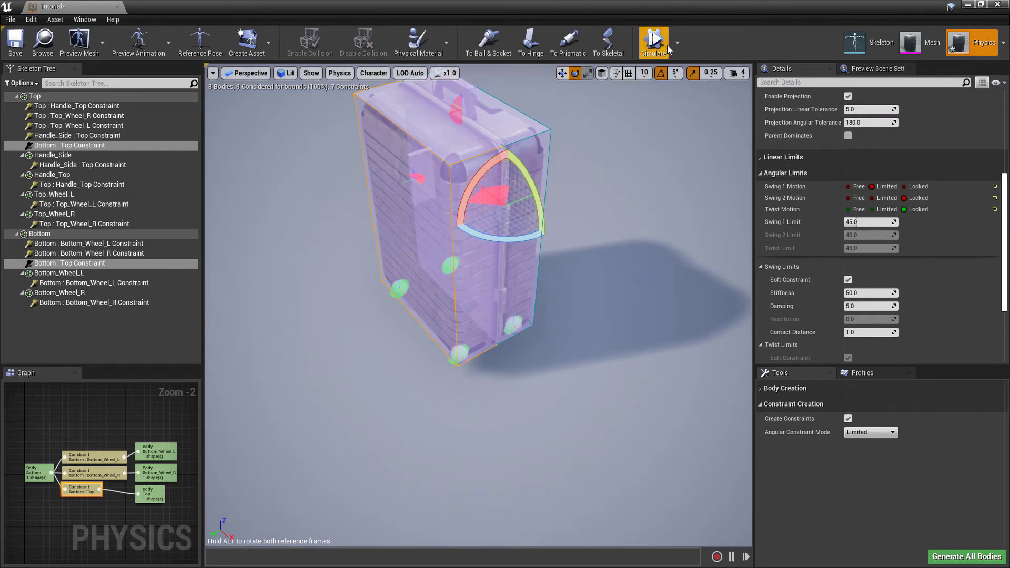
click(652, 43)
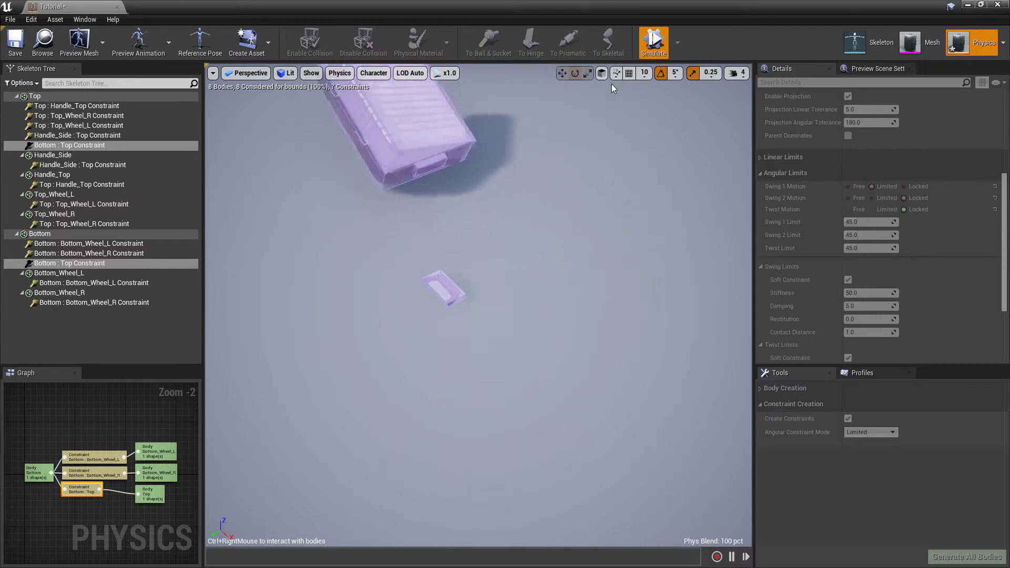
Re-orient the constraint's limit frame and rerun simulation until the suitcase lands with its lid closed.
click(653, 43)
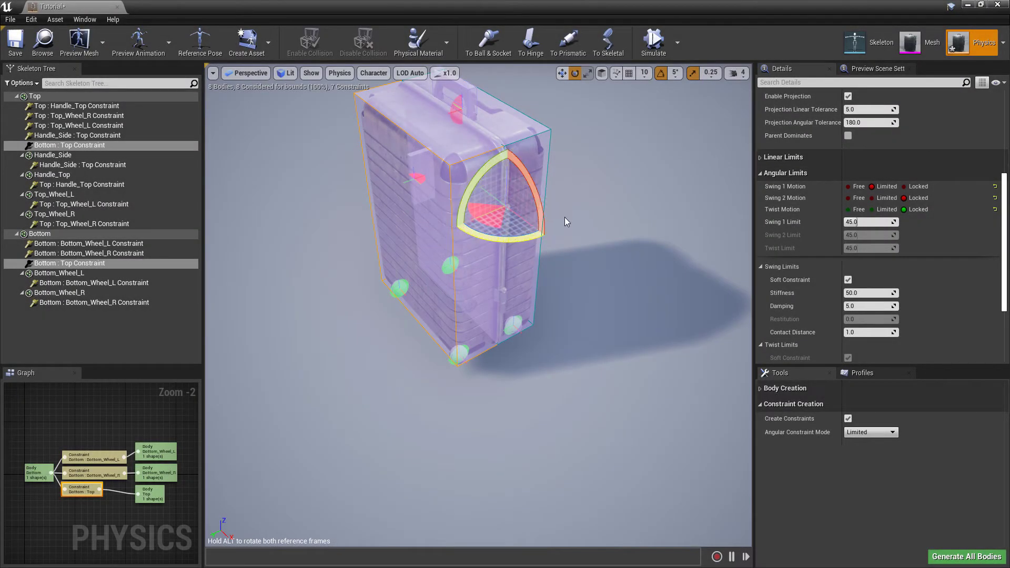
click(653, 42)
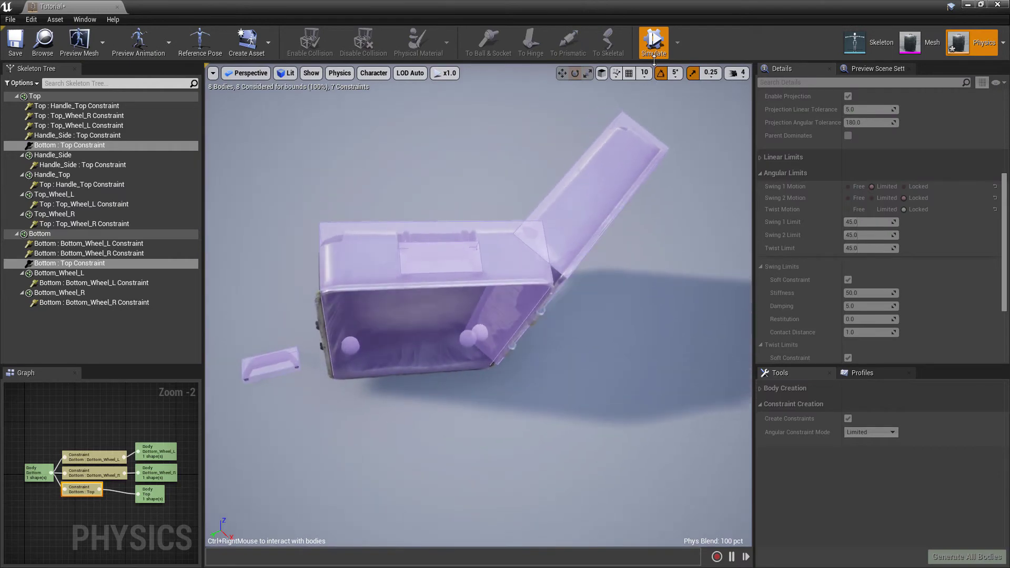
click(653, 43)
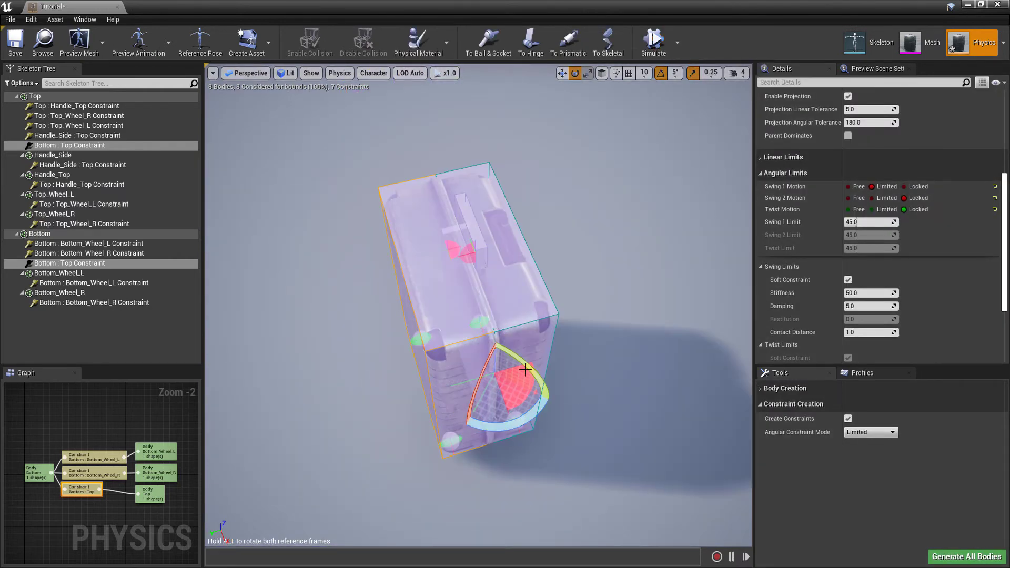
click(653, 43)
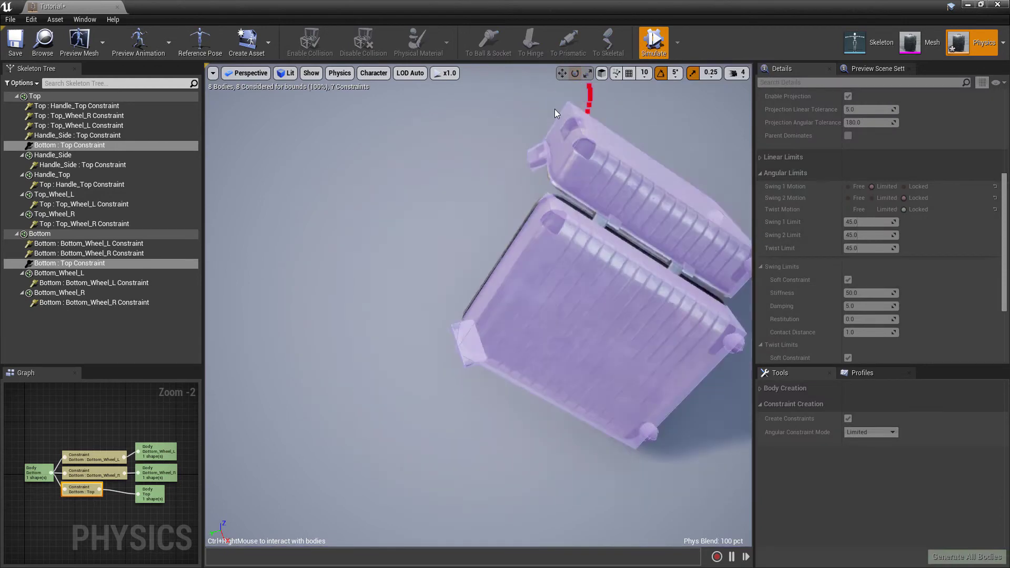
click(652, 43)
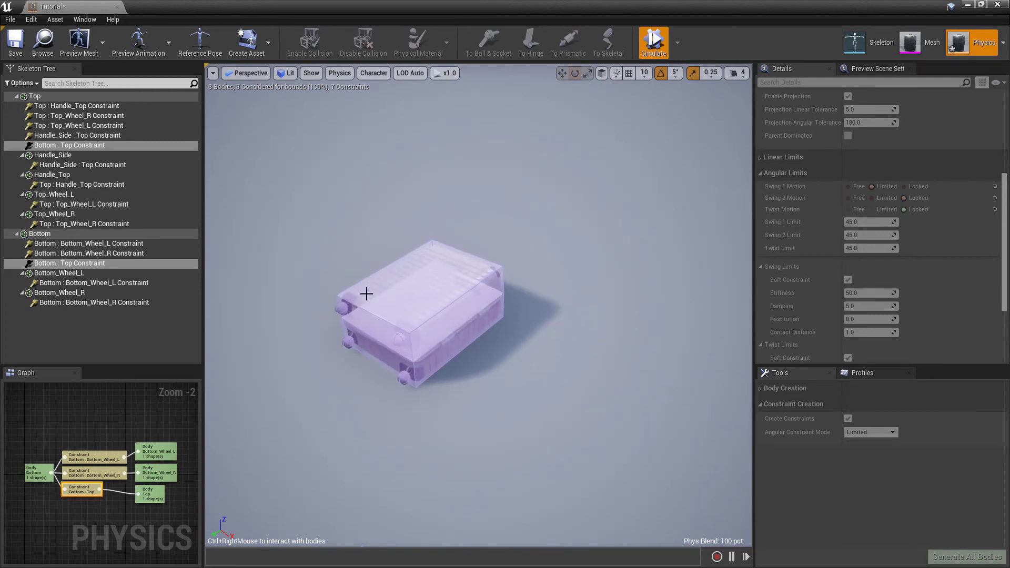
Untick Soft Constraint under Swing Limits on Bottom : Top and simulate the upright suitcase again.
click(653, 43)
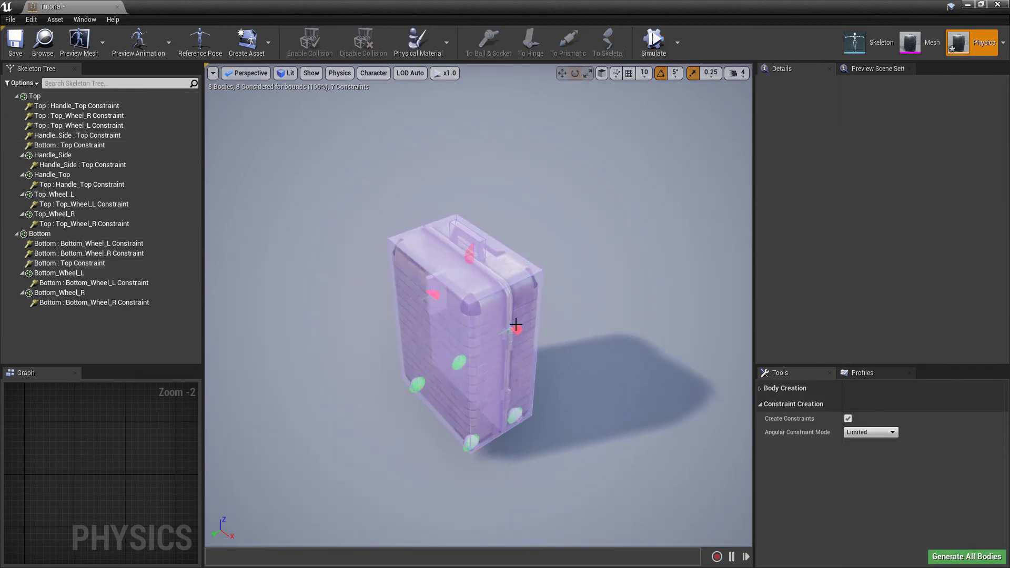
click(71, 145)
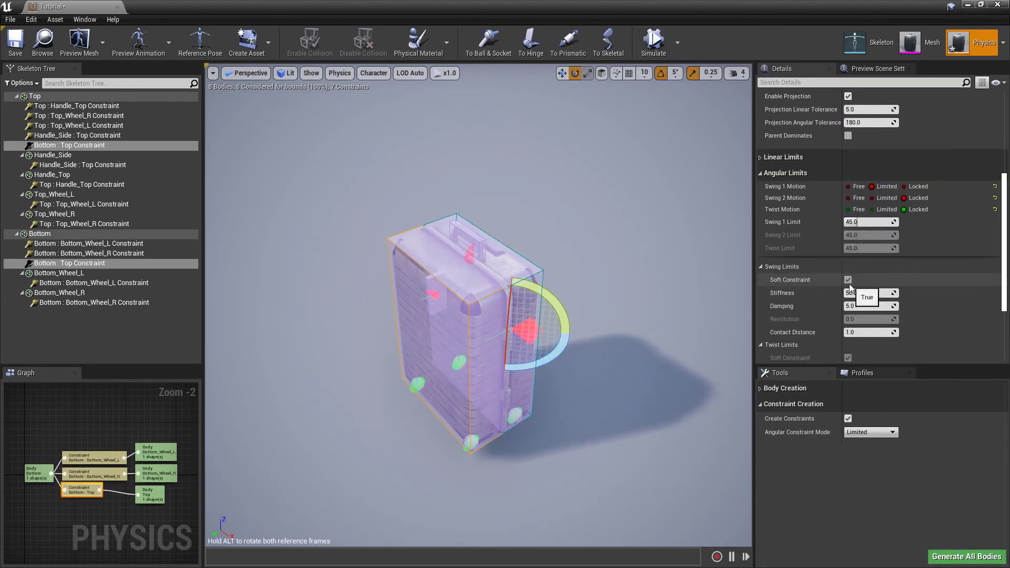
click(653, 42)
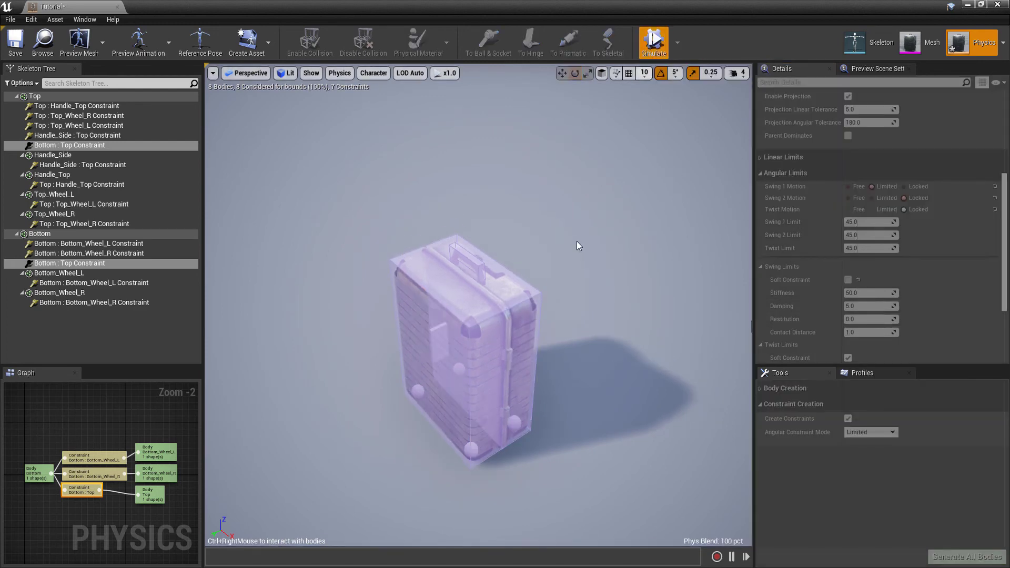